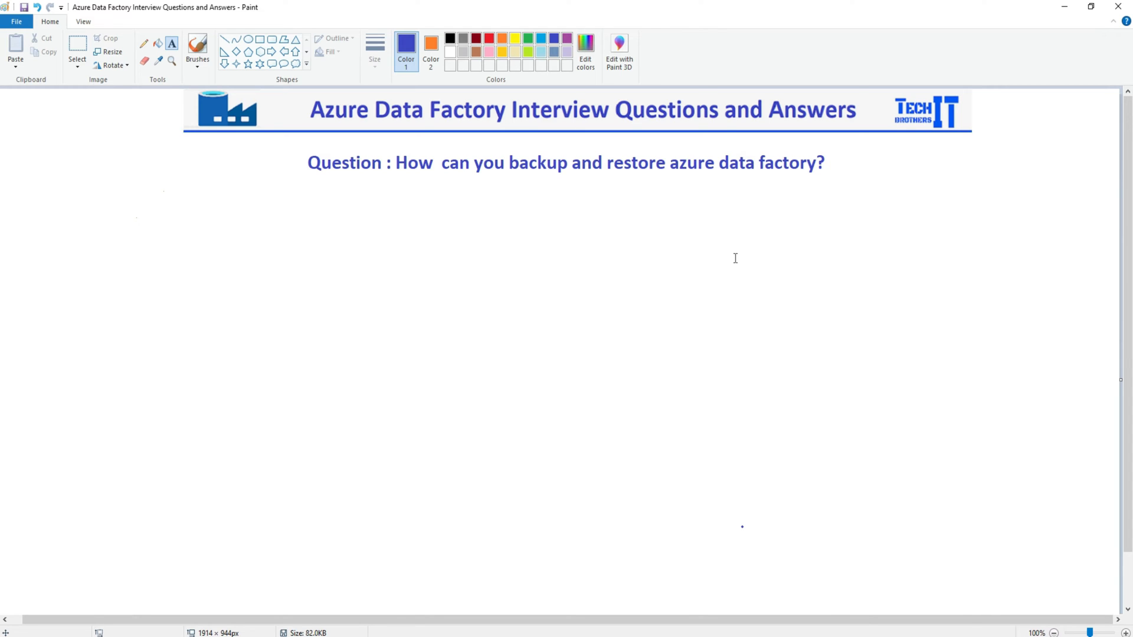
mouse_move(311, 122)
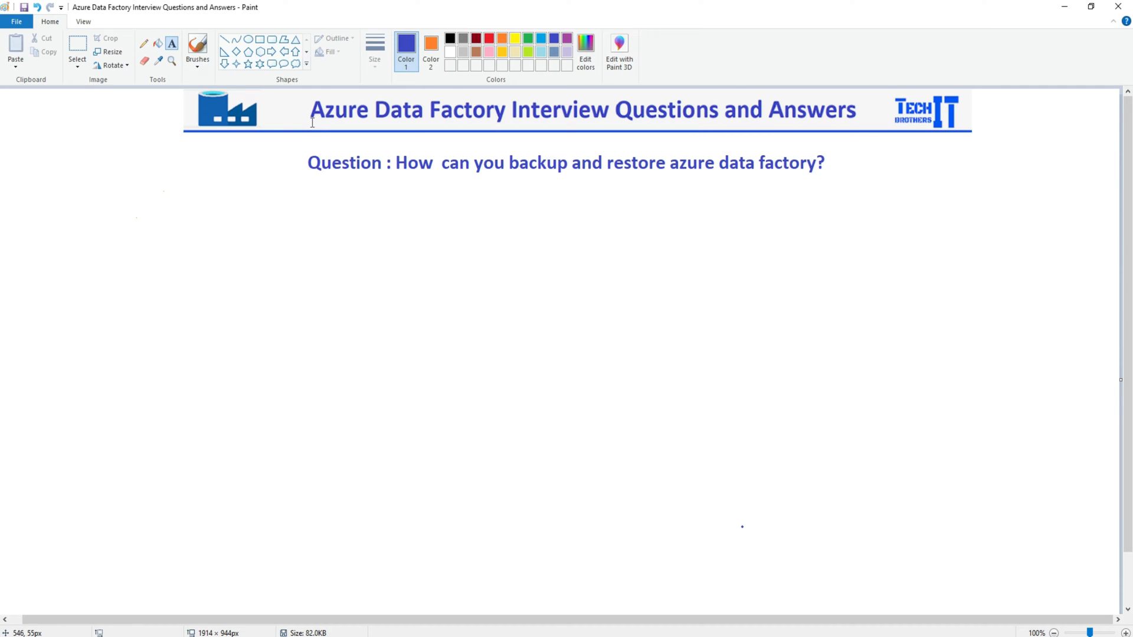
mouse_move(572, 159)
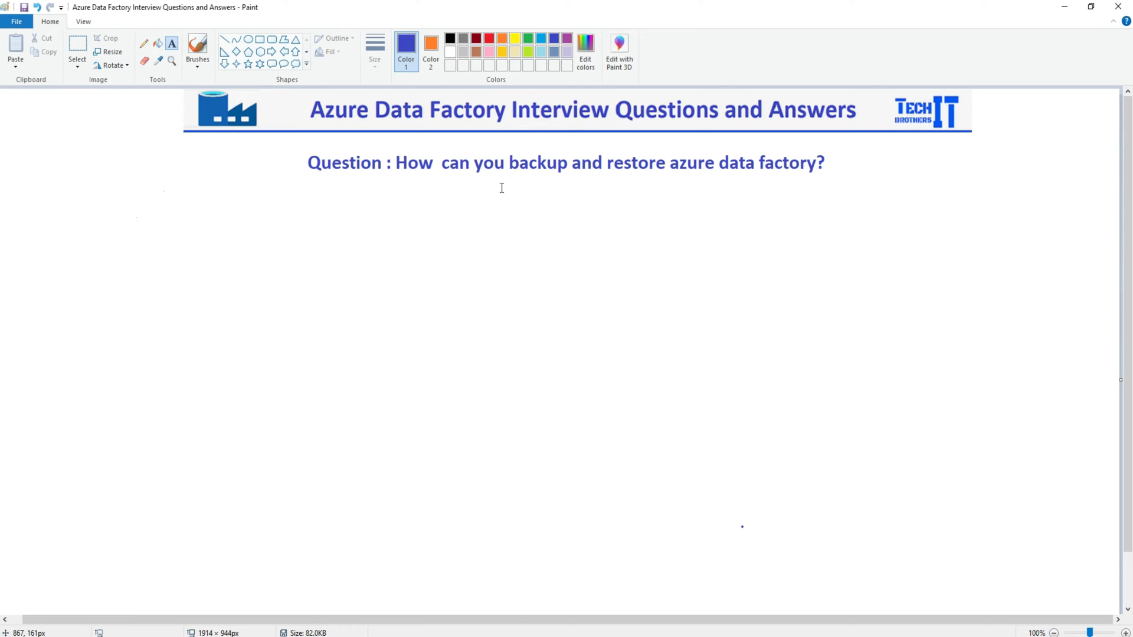
mouse_move(502, 218)
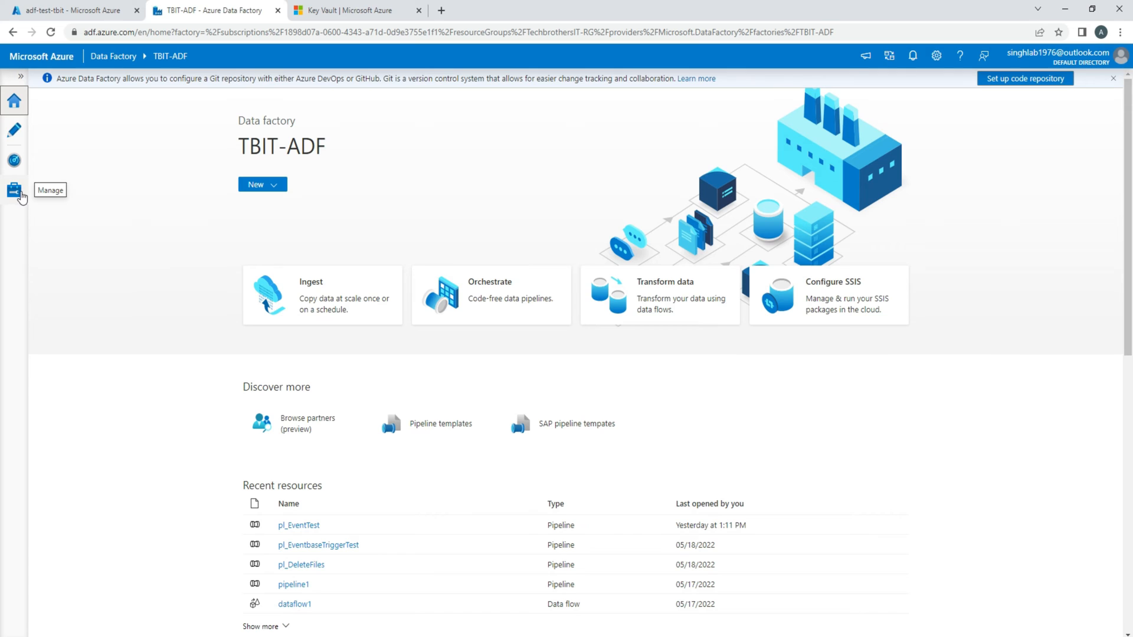
Step: Go to the Manage hub's Git configuration page for TBIT-ADF, showing no repository configured
click(14, 190)
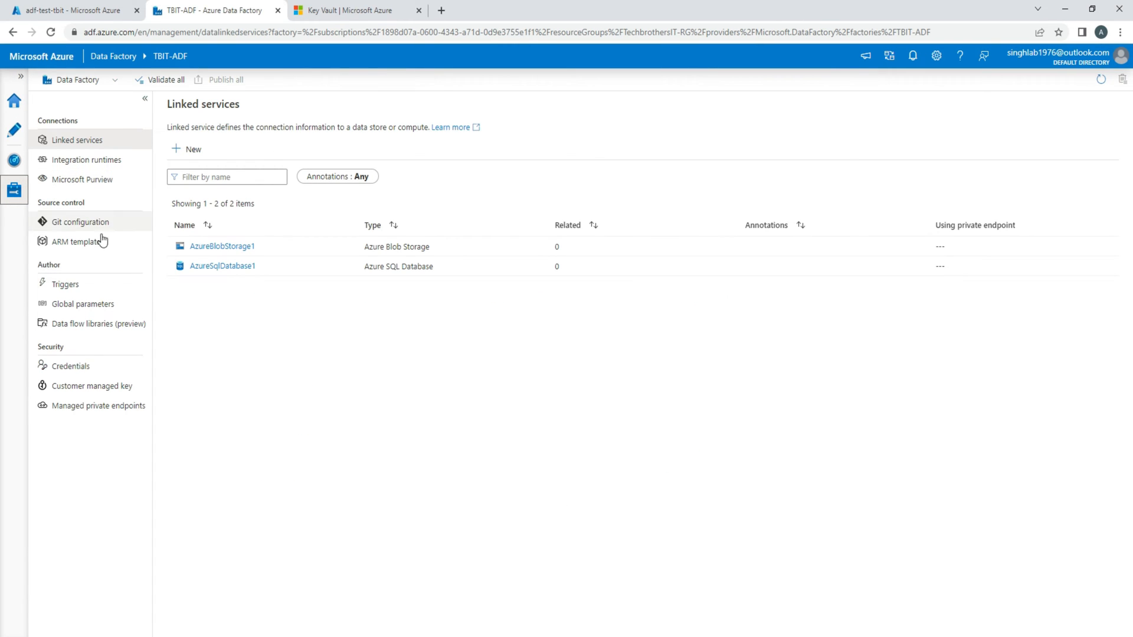
mouse_move(71, 226)
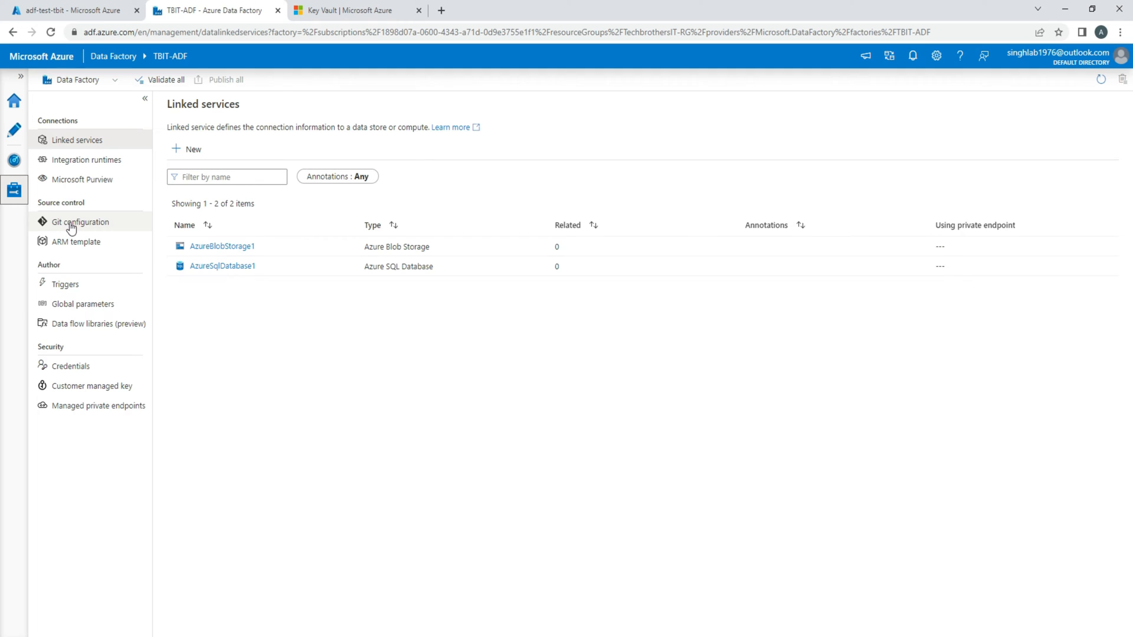
click(80, 222)
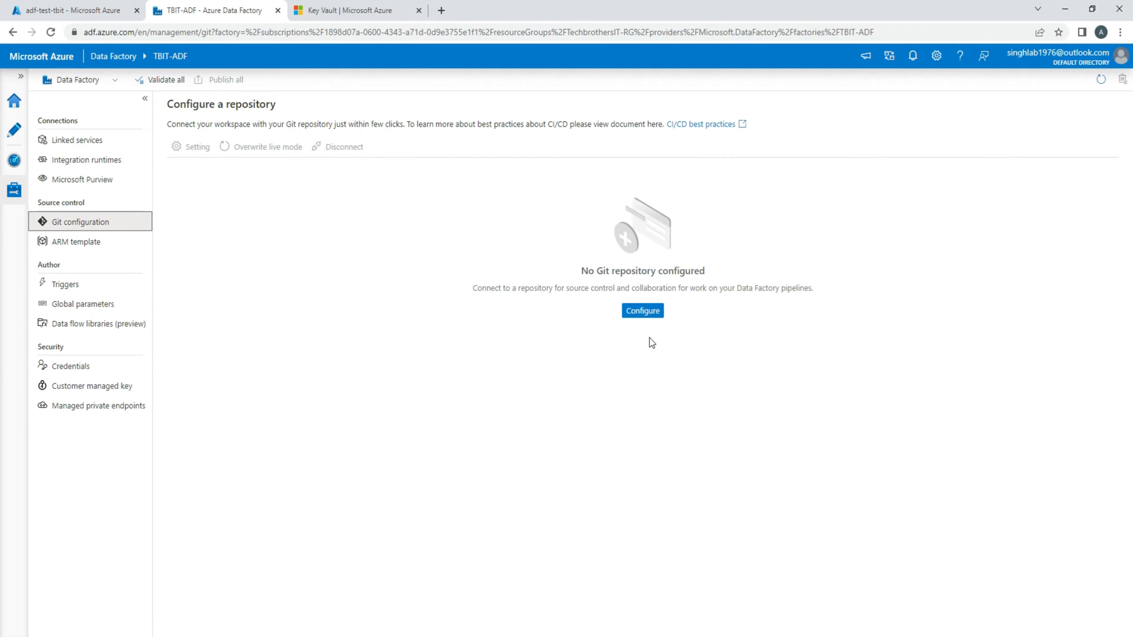
Step: Start repository setup and review the Azure DevOps Git and GitHub type options without choosing one
click(641, 309)
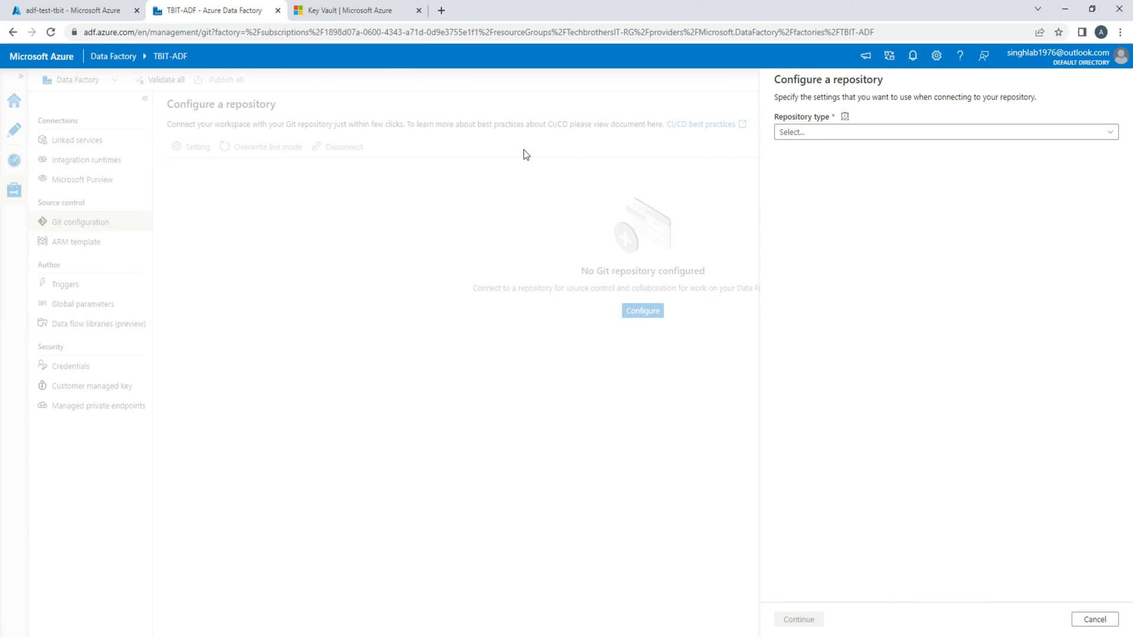
click(943, 133)
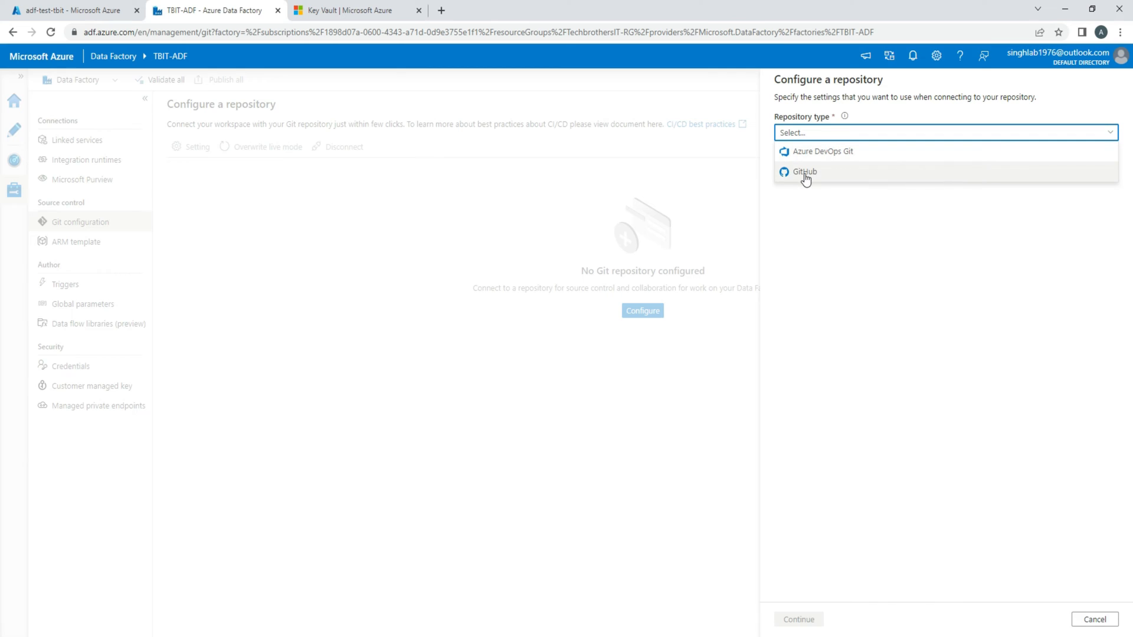
mouse_move(804, 176)
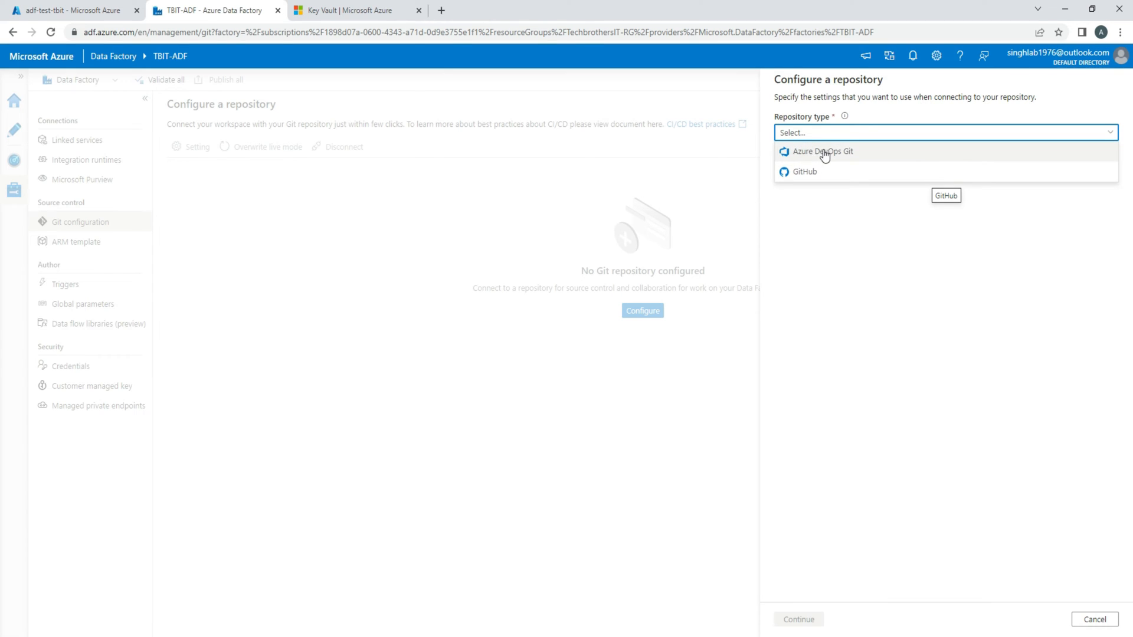
mouse_move(830, 152)
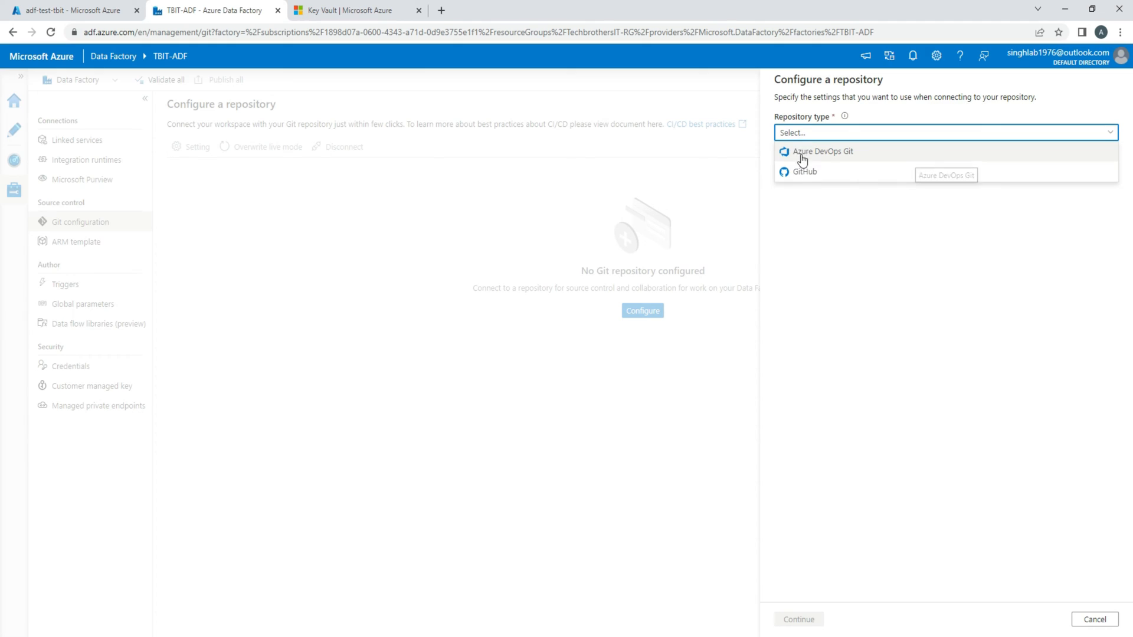
mouse_move(802, 172)
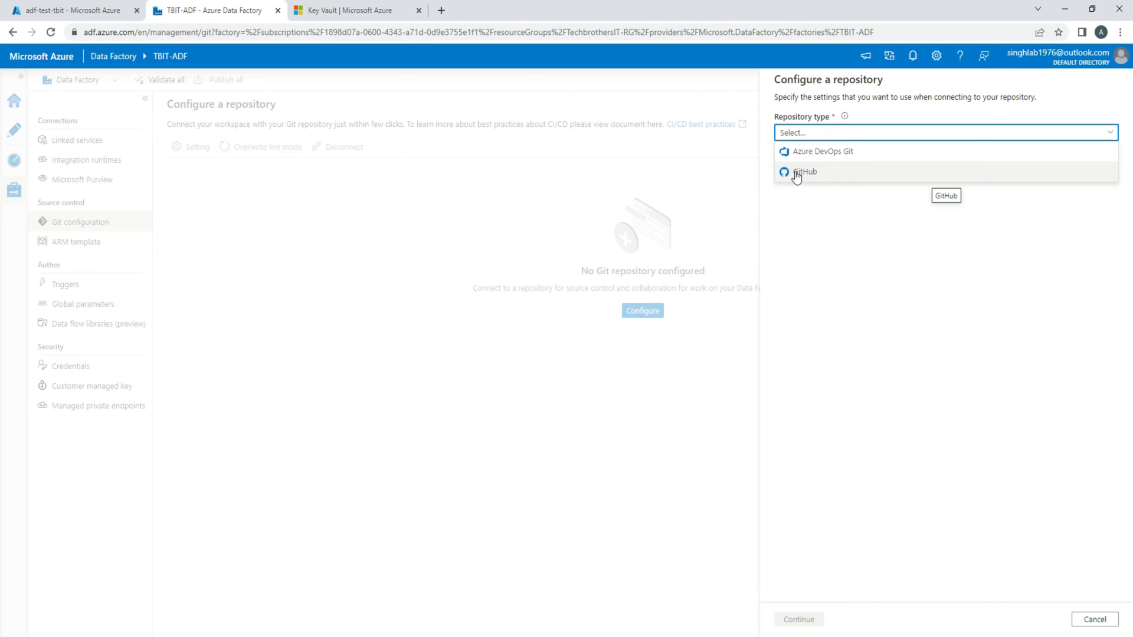
mouse_move(805, 179)
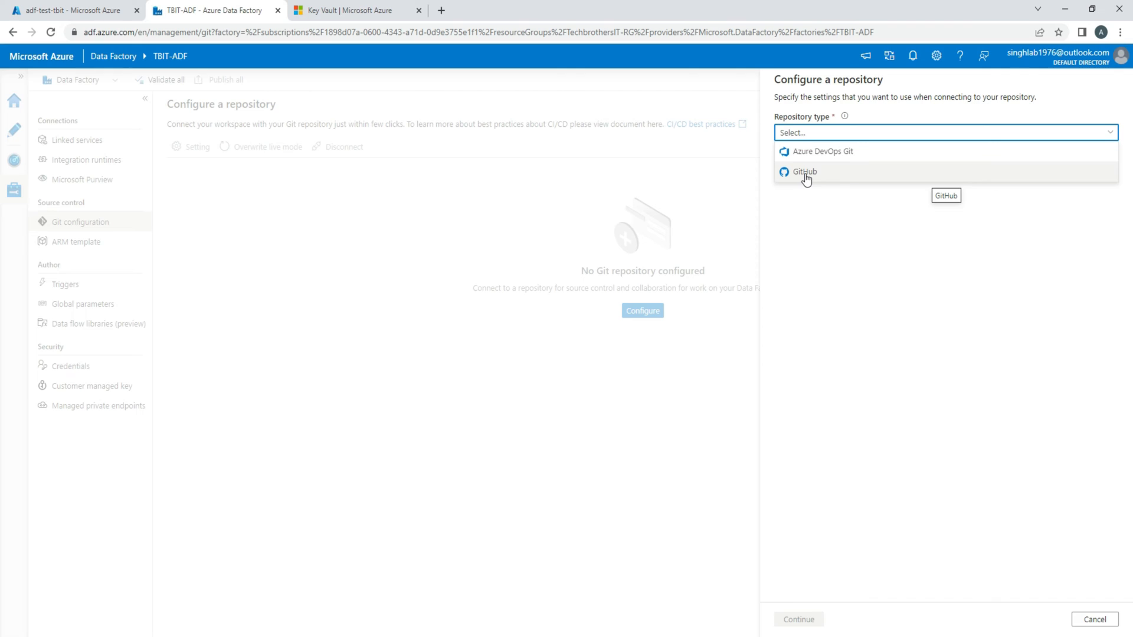
mouse_move(821, 178)
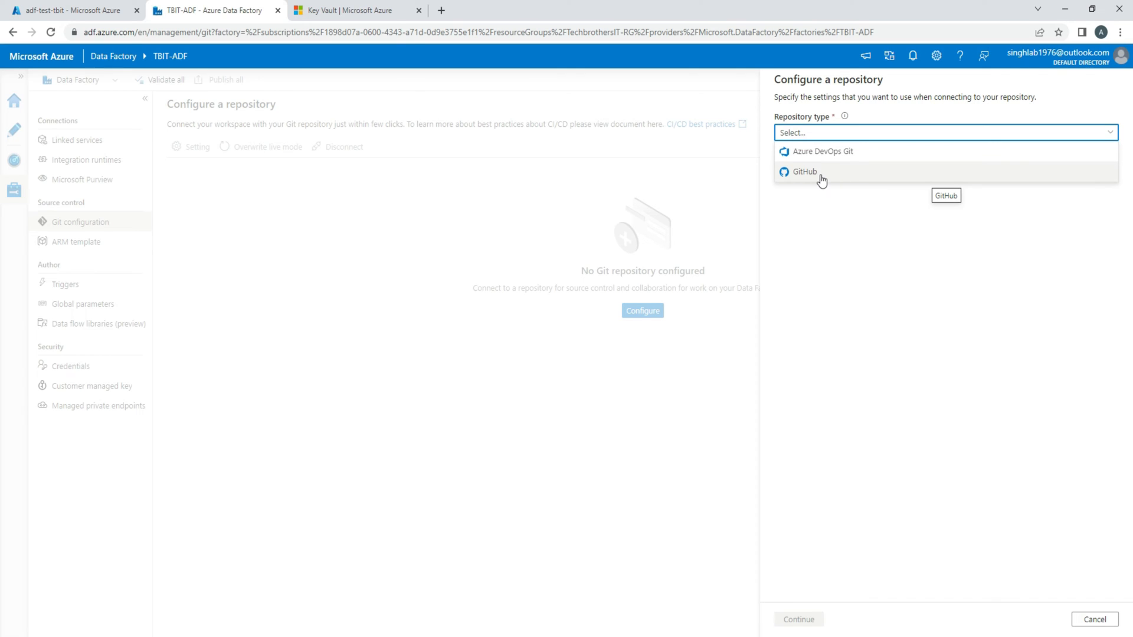
mouse_move(537, 232)
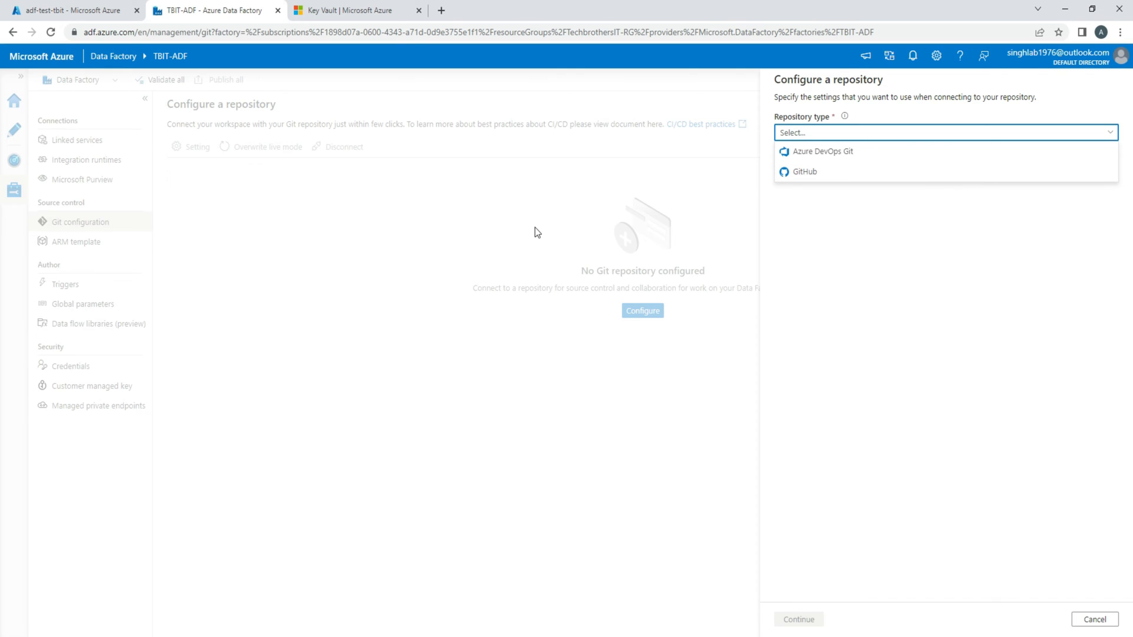
click(740, 115)
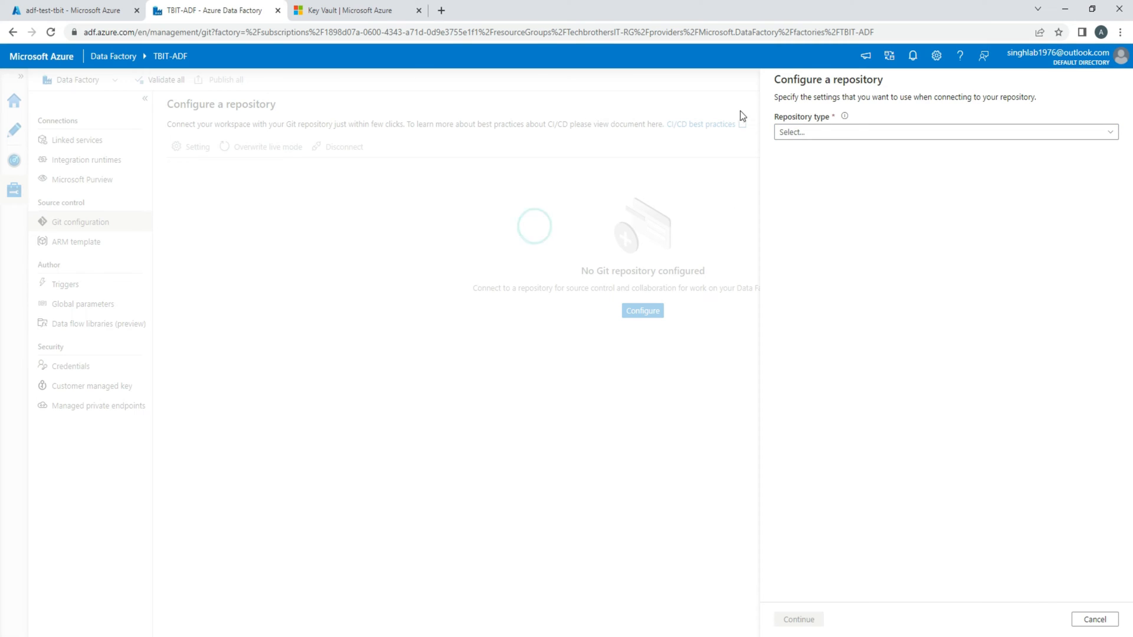
click(1093, 619)
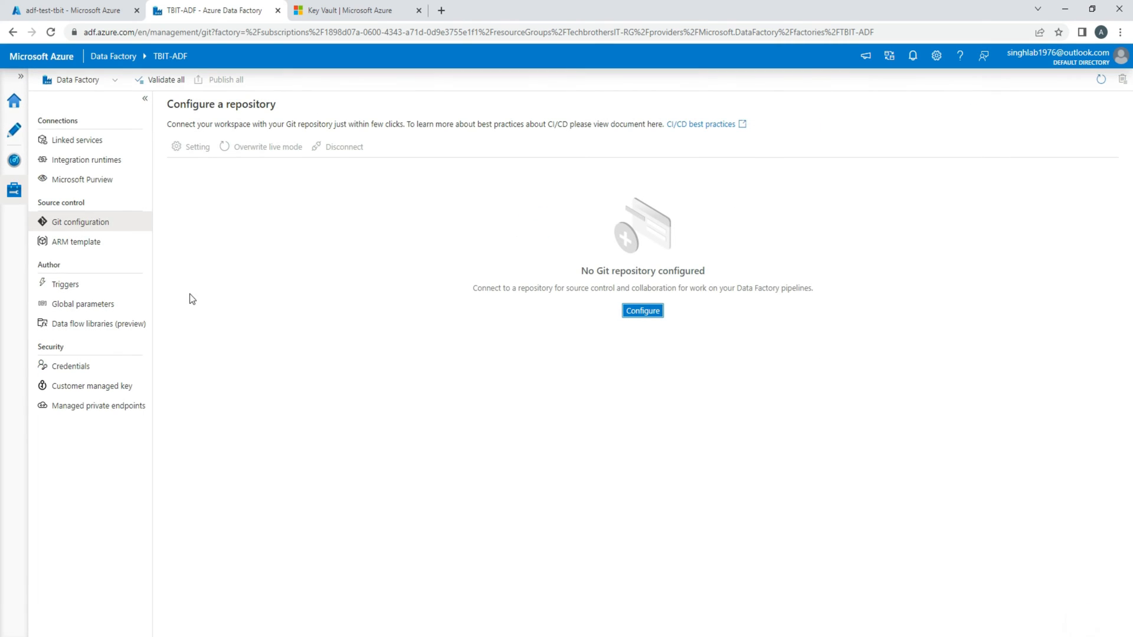
mouse_move(294, 224)
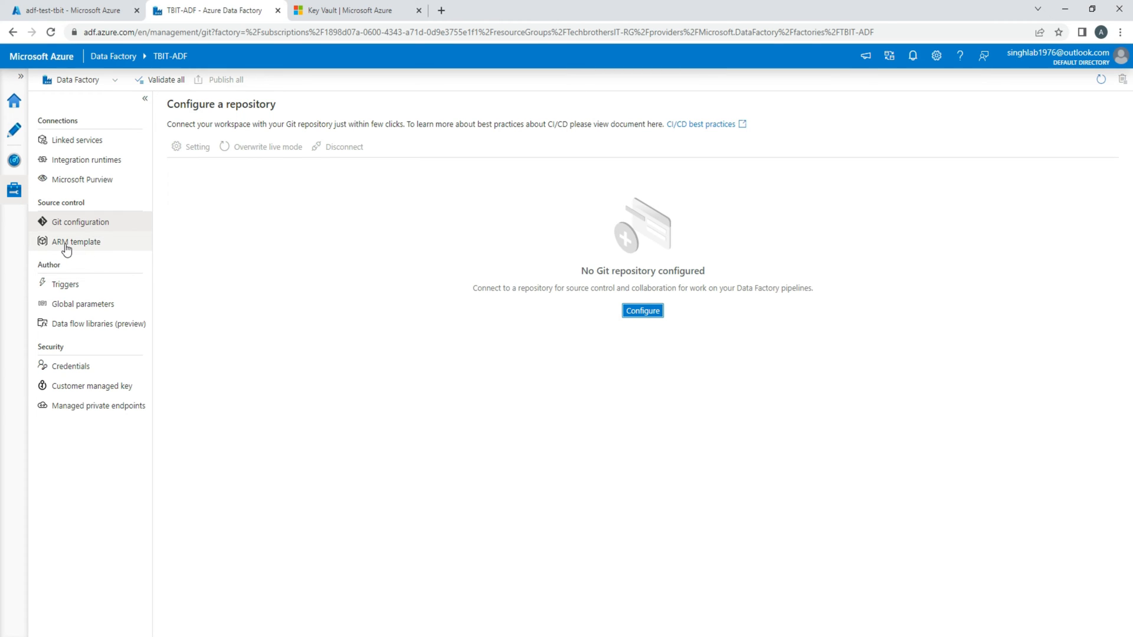
click(76, 241)
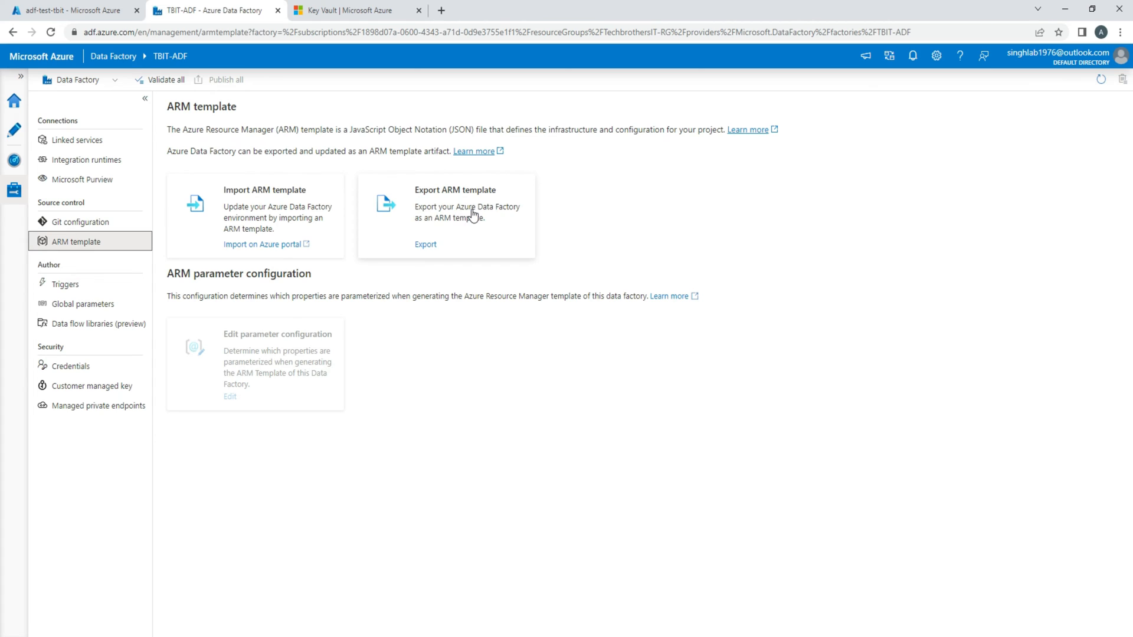
mouse_move(454, 228)
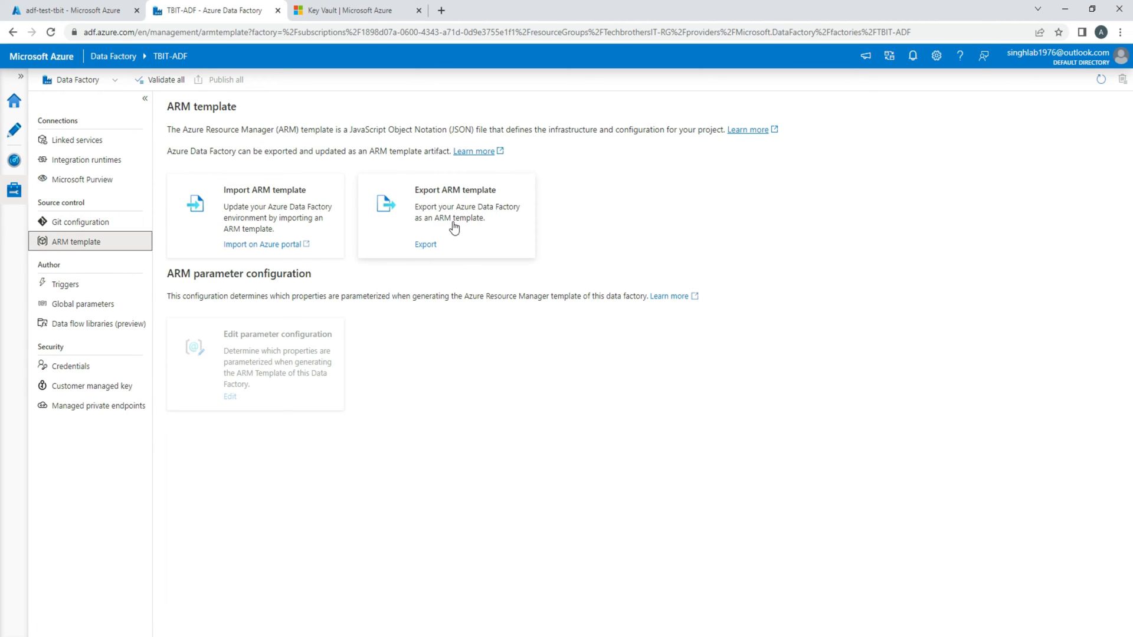
mouse_move(435, 223)
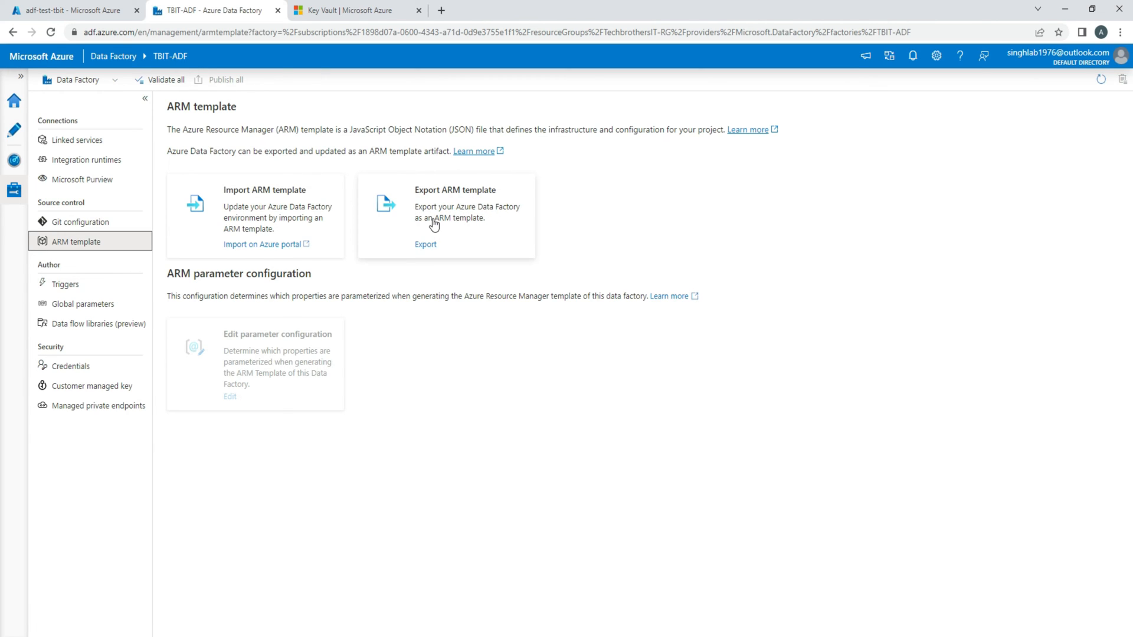
mouse_move(257, 247)
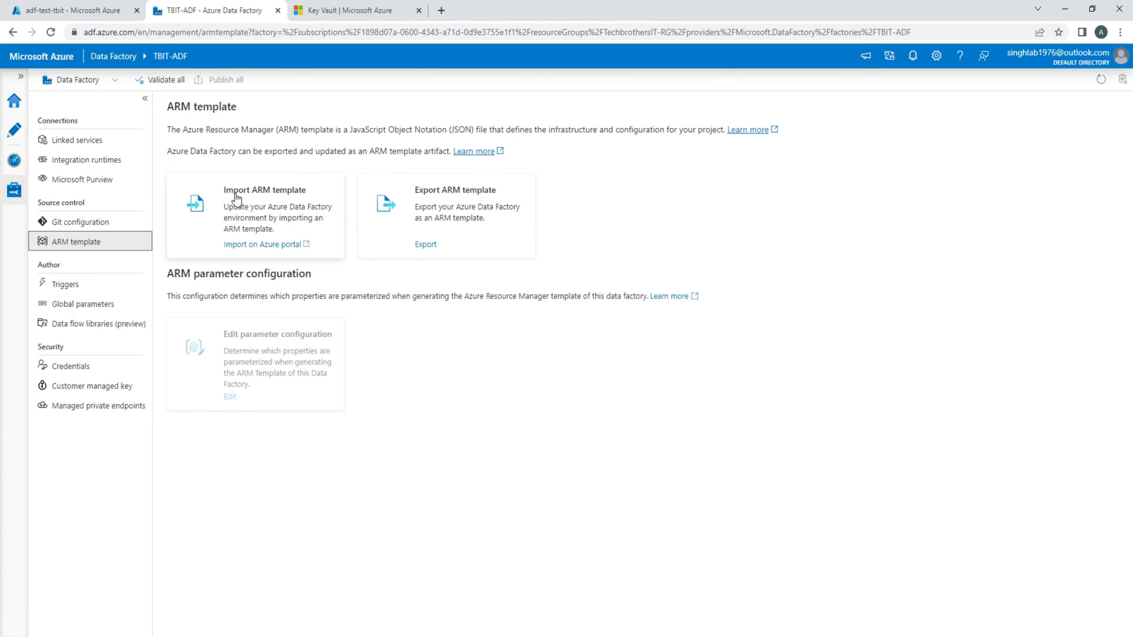
mouse_move(245, 236)
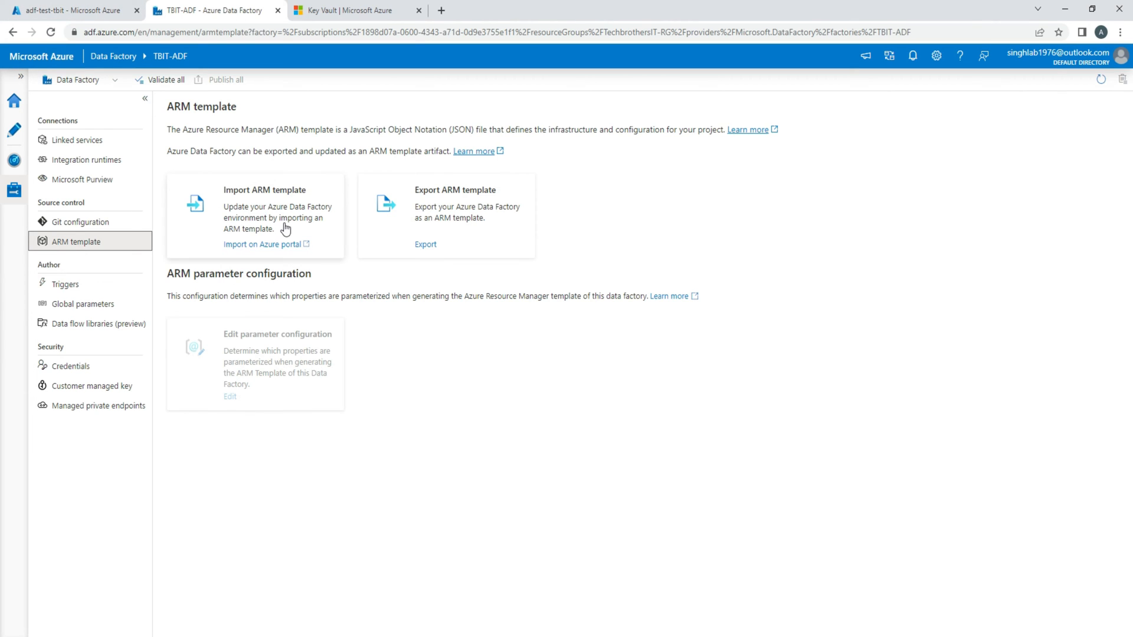
mouse_move(372, 222)
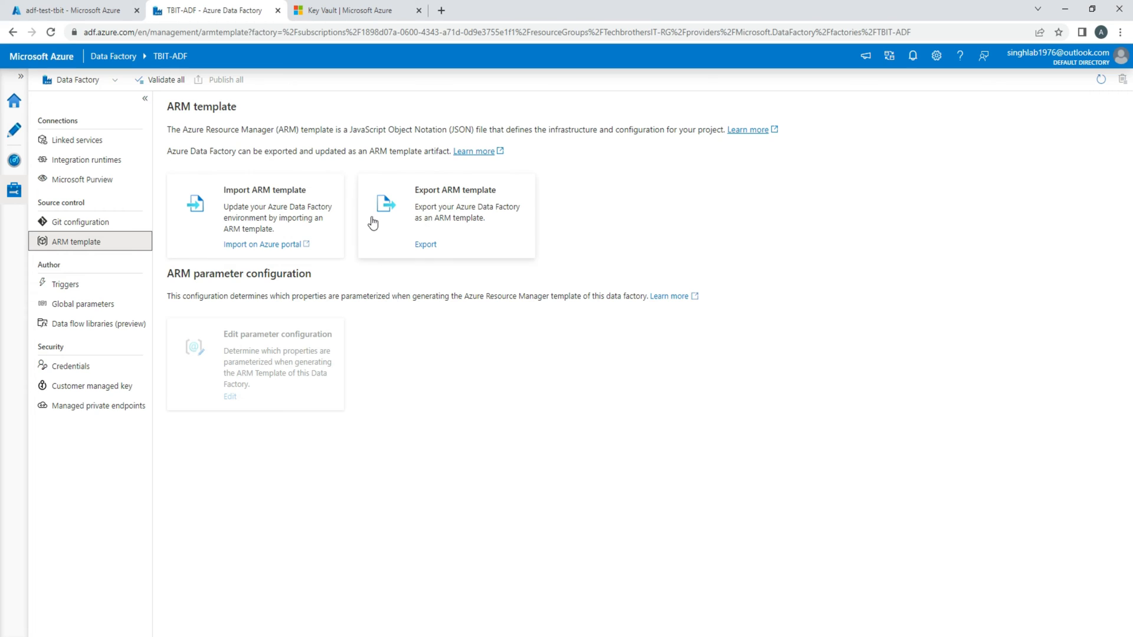
Step: Return to Git configuration under Source control, still showing no repository configured
click(78, 221)
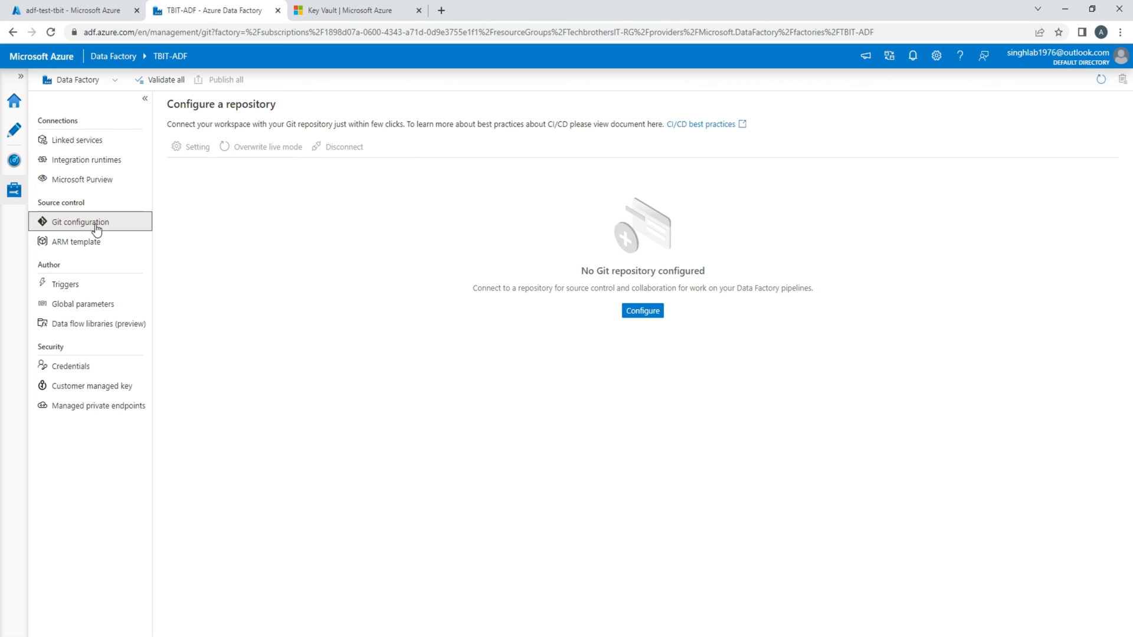
mouse_move(97, 231)
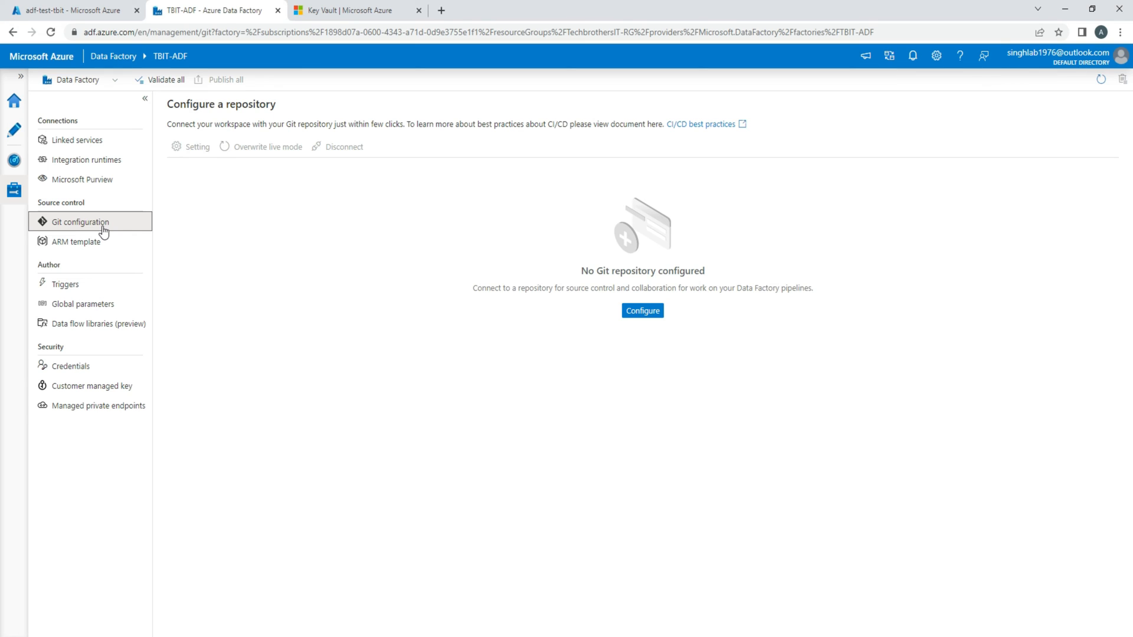
mouse_move(402, 222)
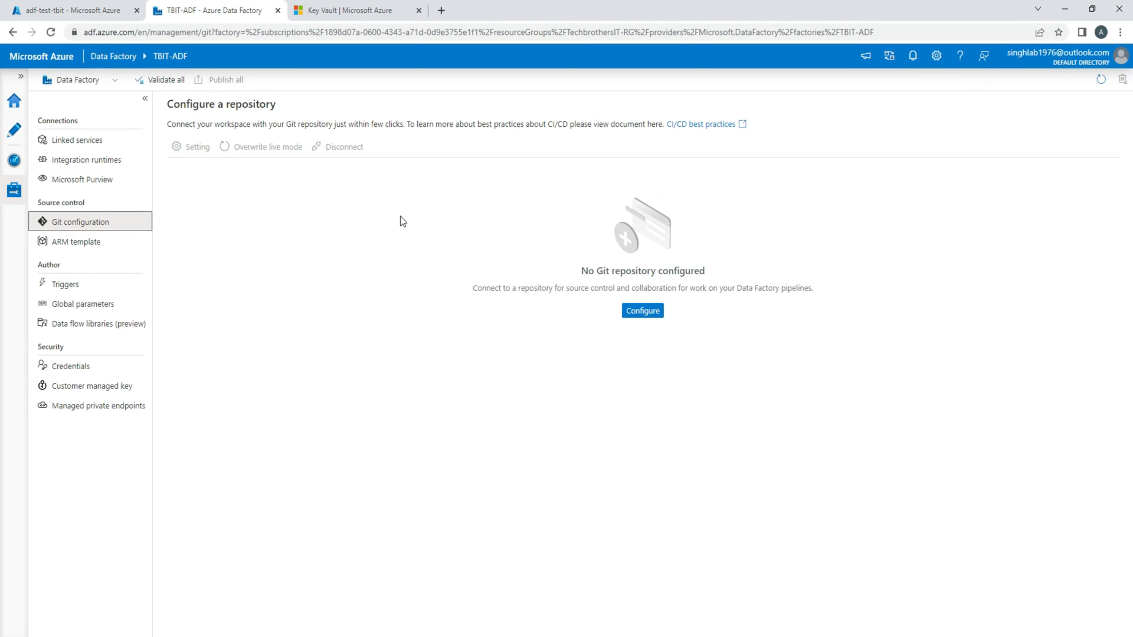
mouse_move(376, 222)
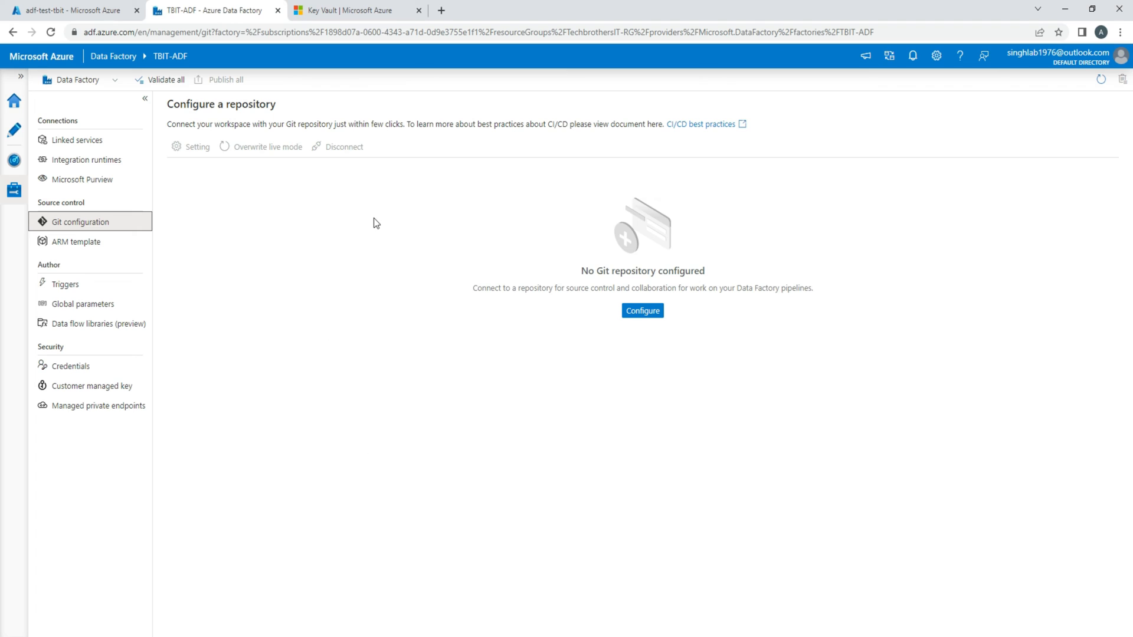
mouse_move(377, 254)
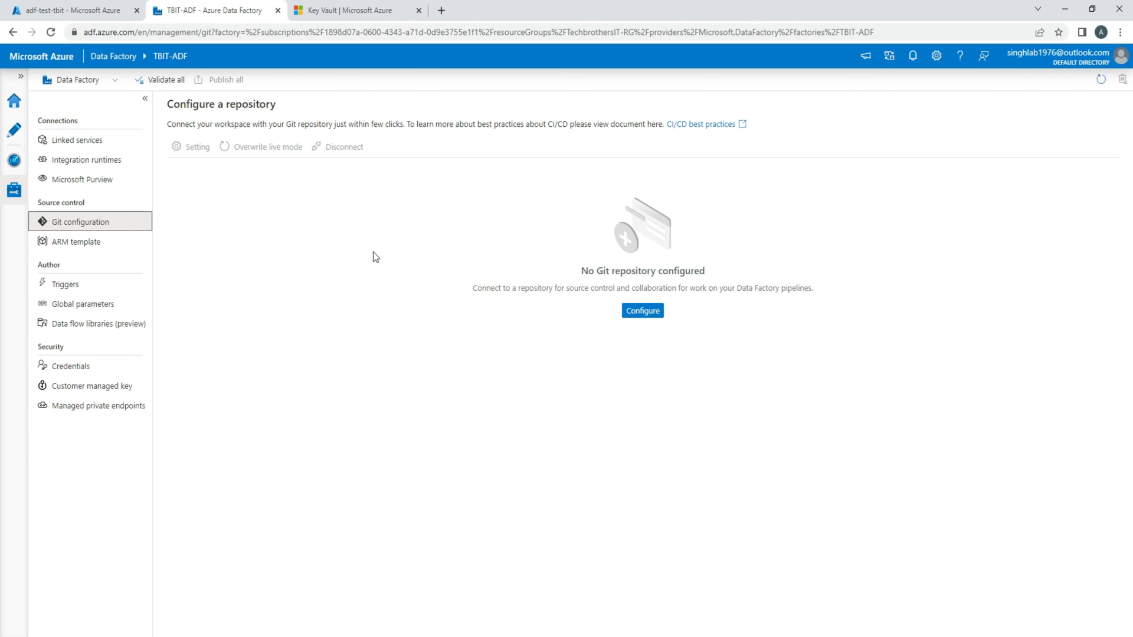
mouse_move(366, 257)
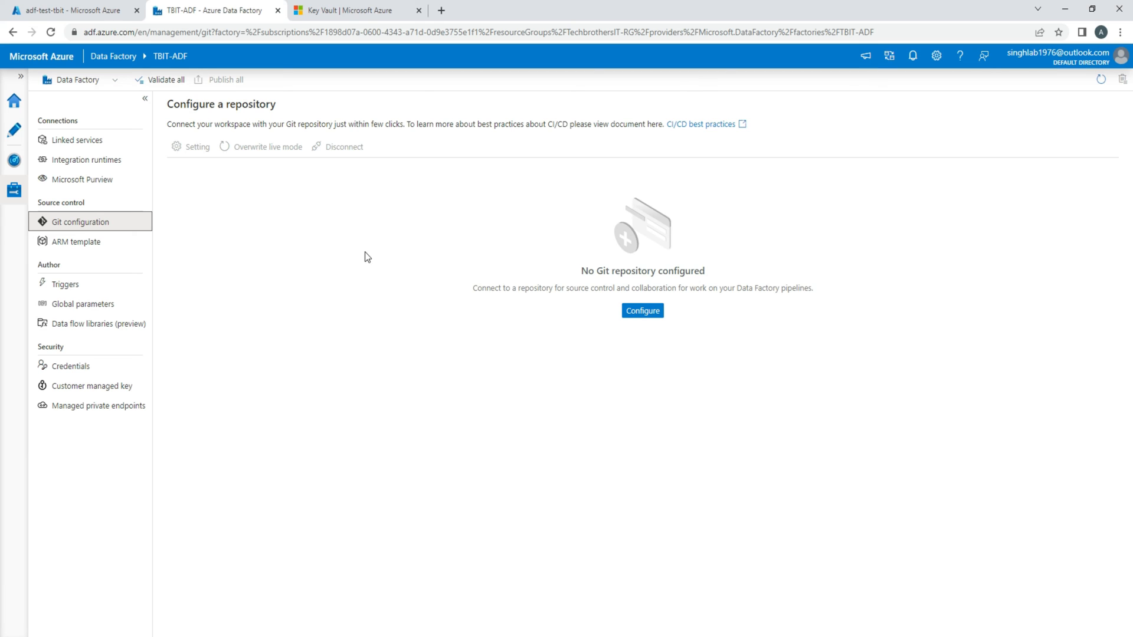
Step: Switch to the ARM template page under Source control for factory export and import
click(77, 242)
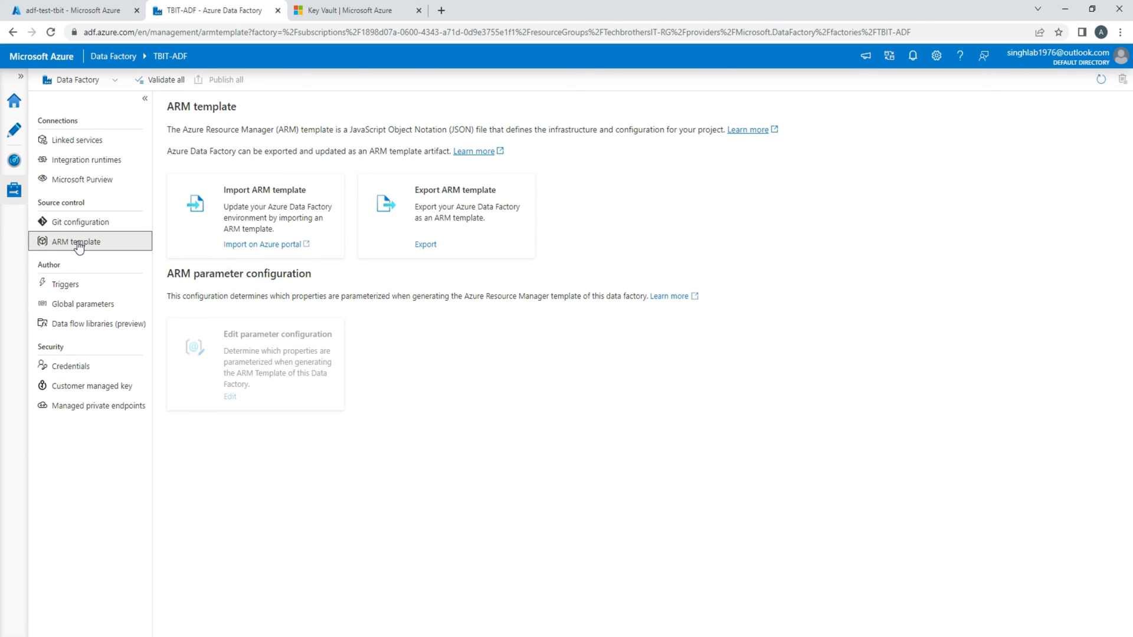
mouse_move(448, 195)
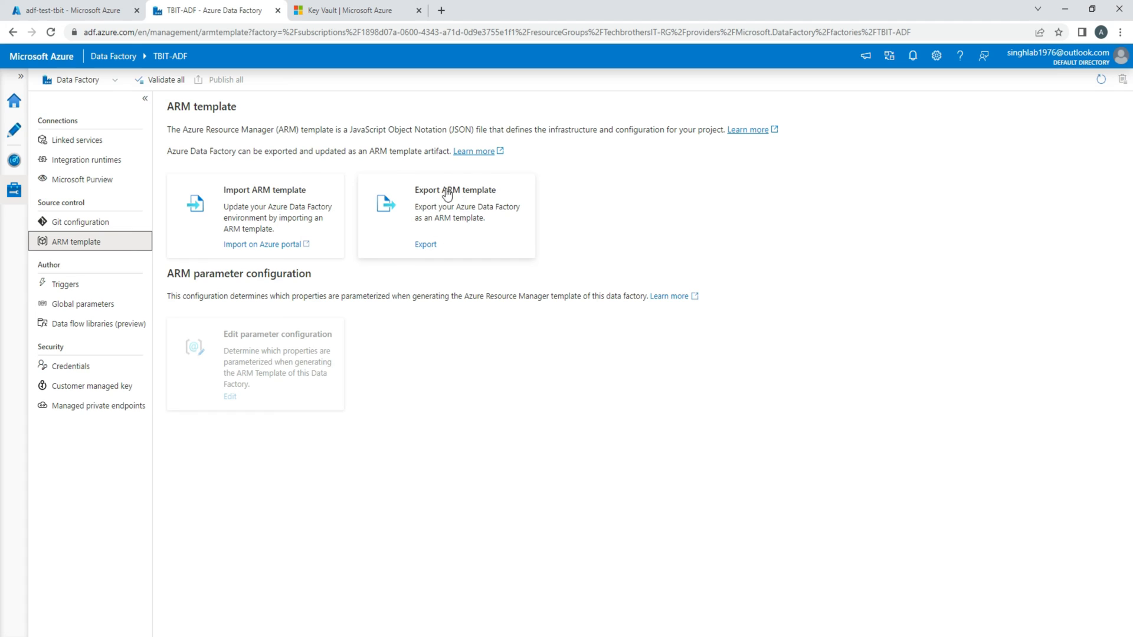
mouse_move(306, 283)
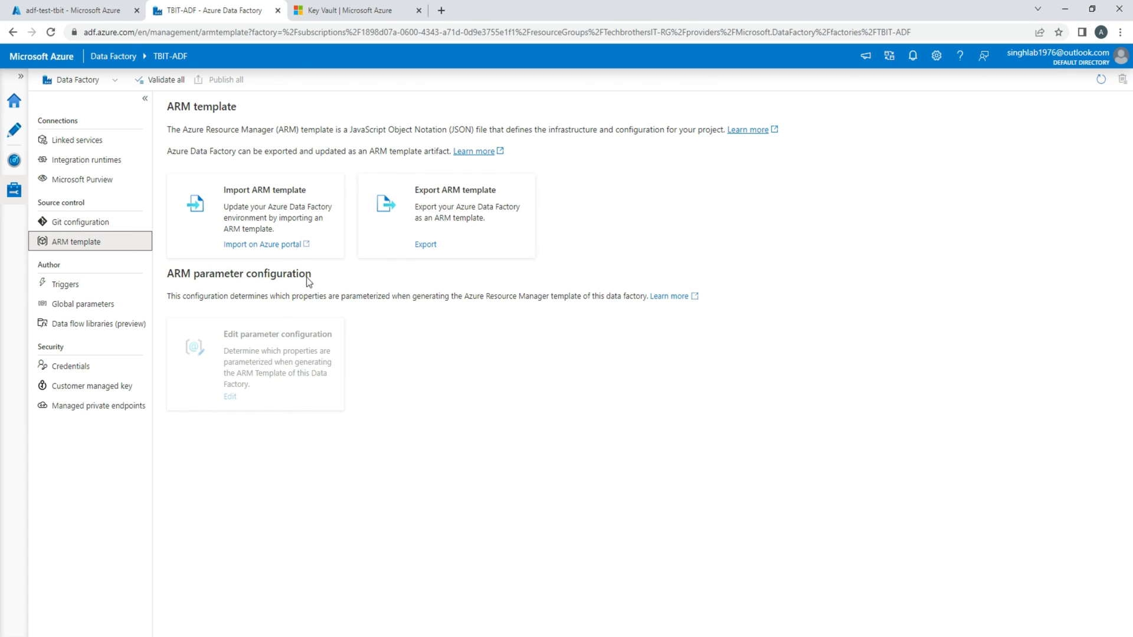
mouse_move(609, 472)
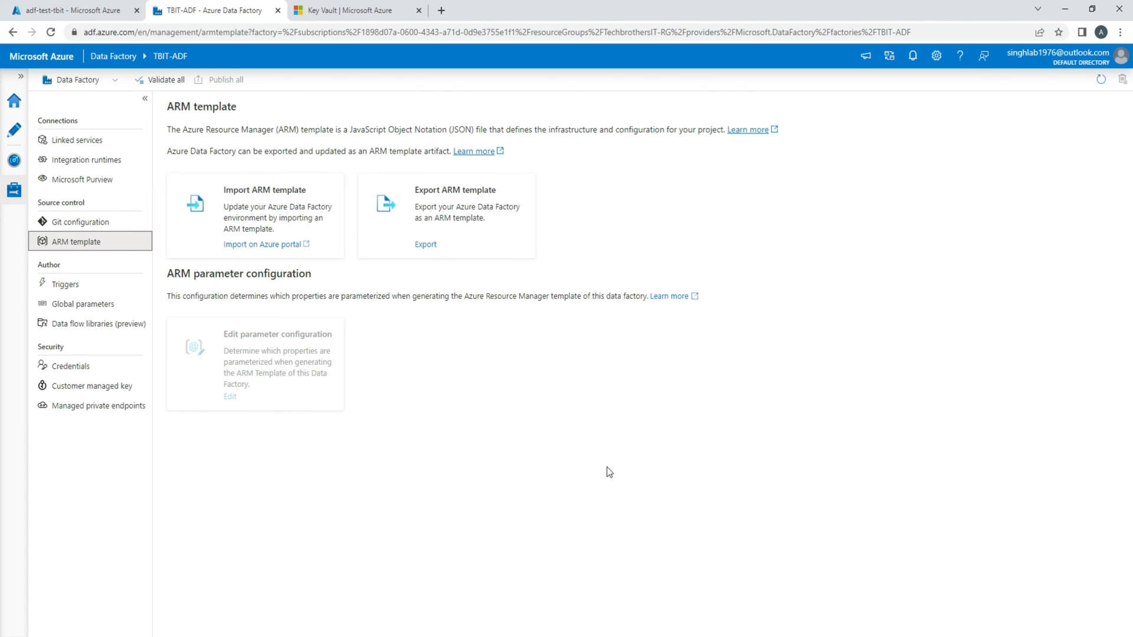
mouse_move(657, 461)
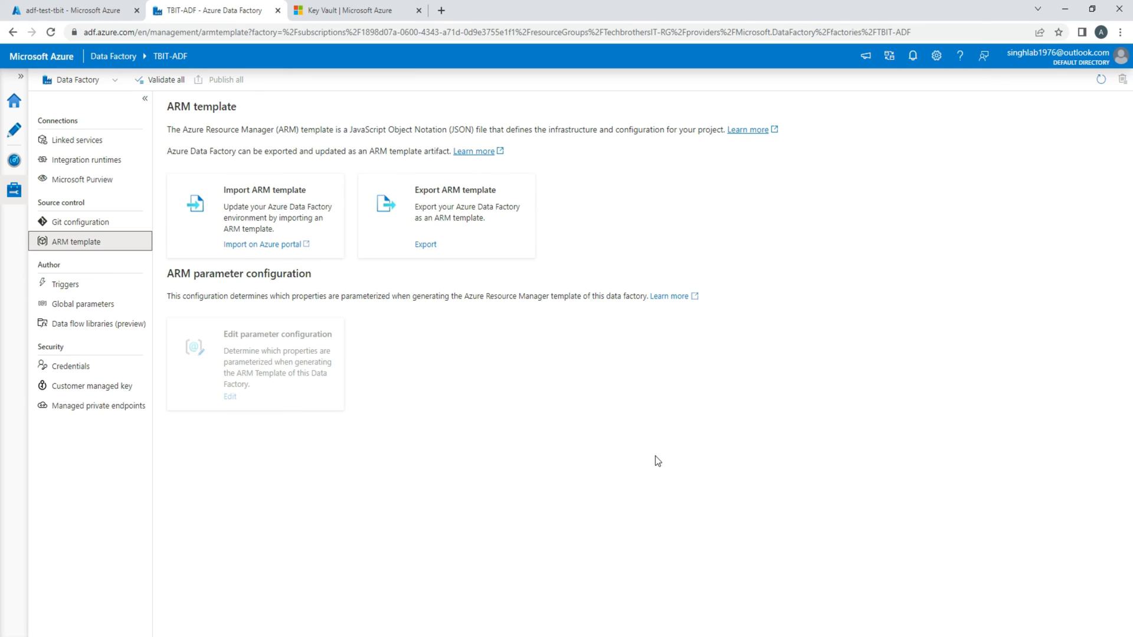
mouse_move(299, 259)
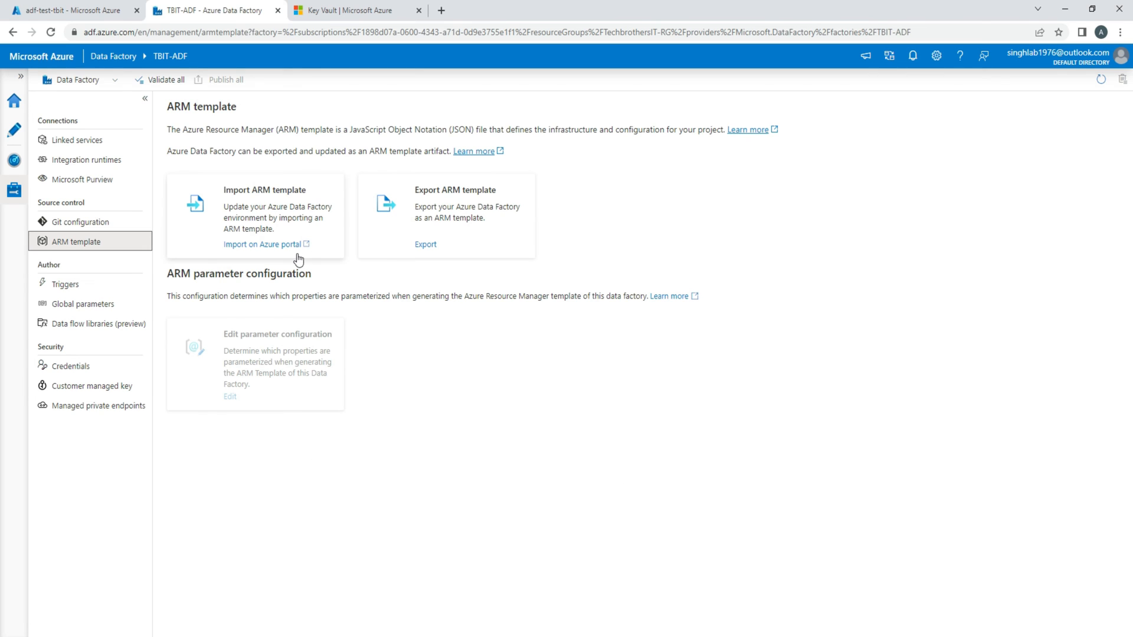
mouse_move(288, 218)
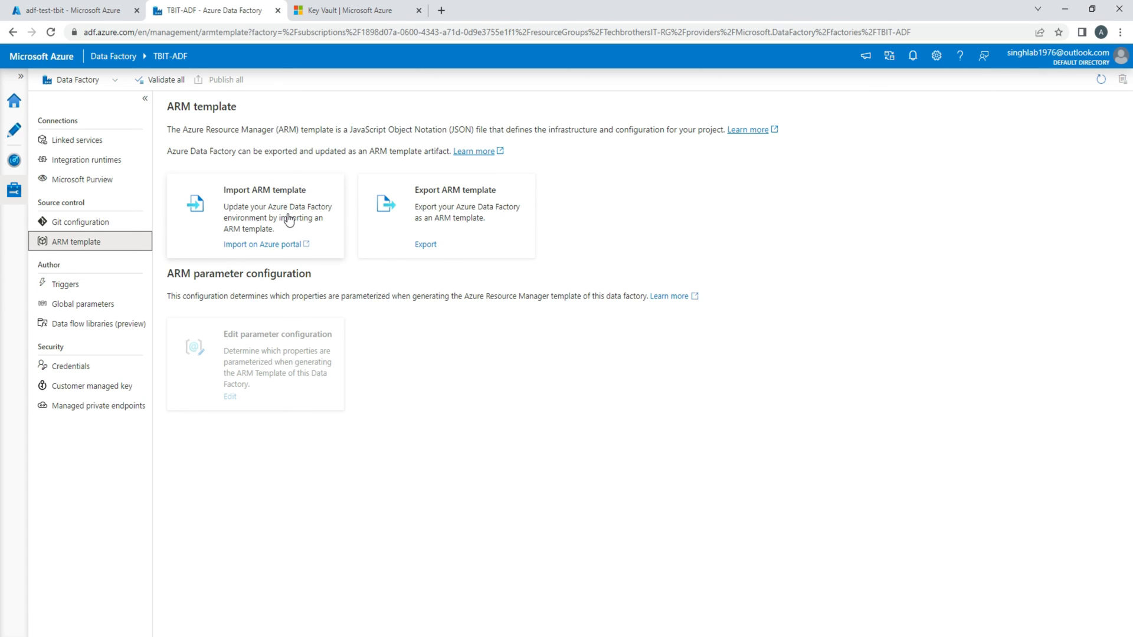
mouse_move(369, 213)
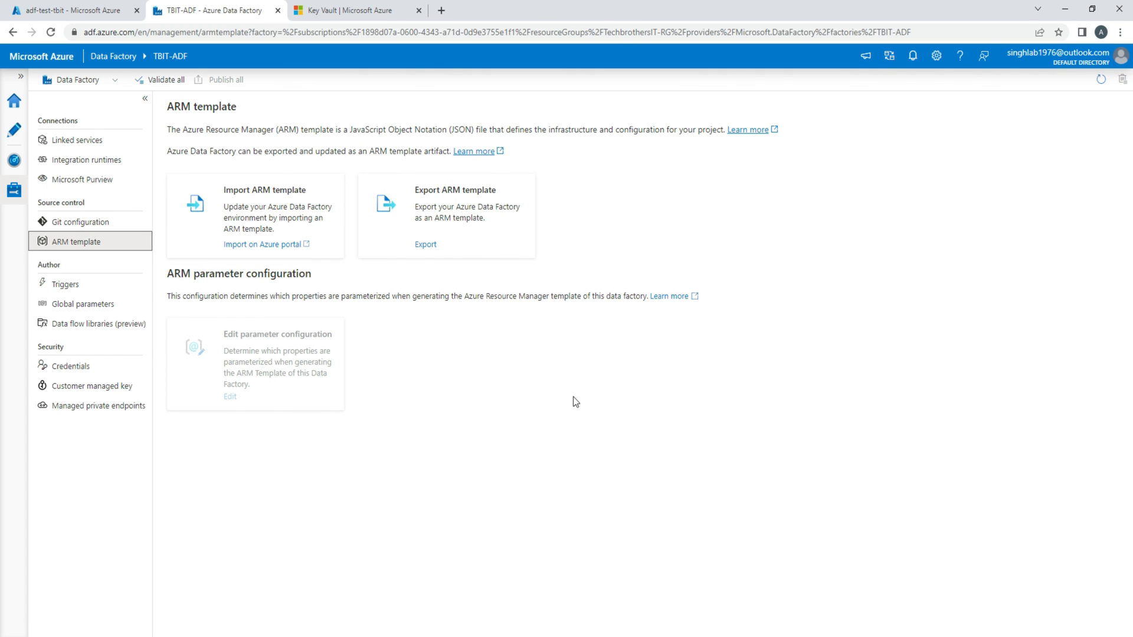
mouse_move(578, 401)
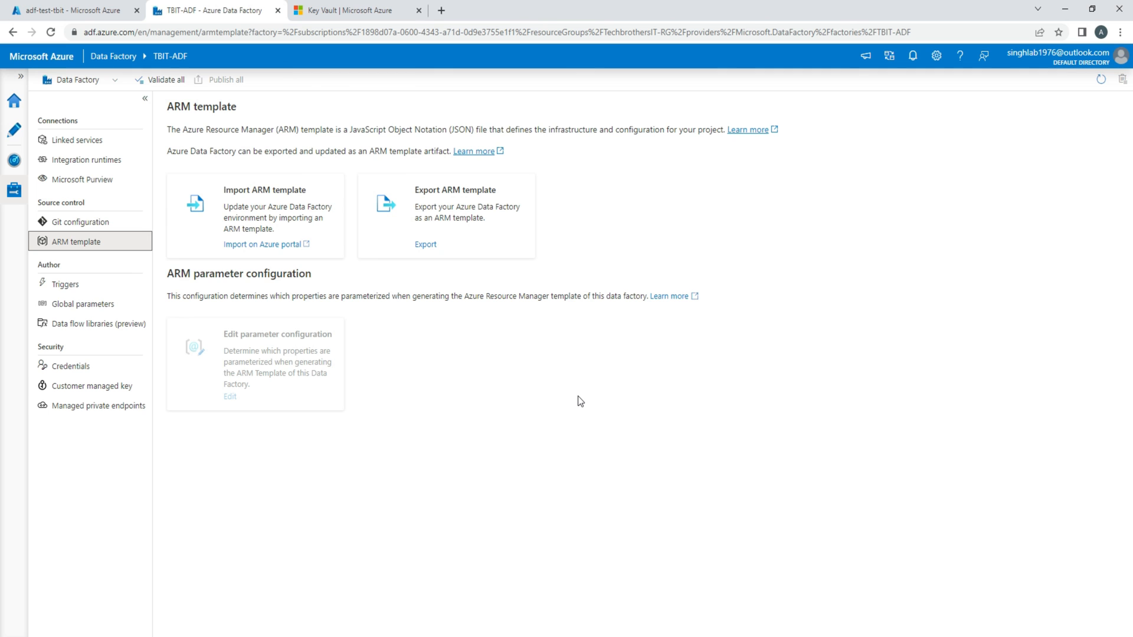